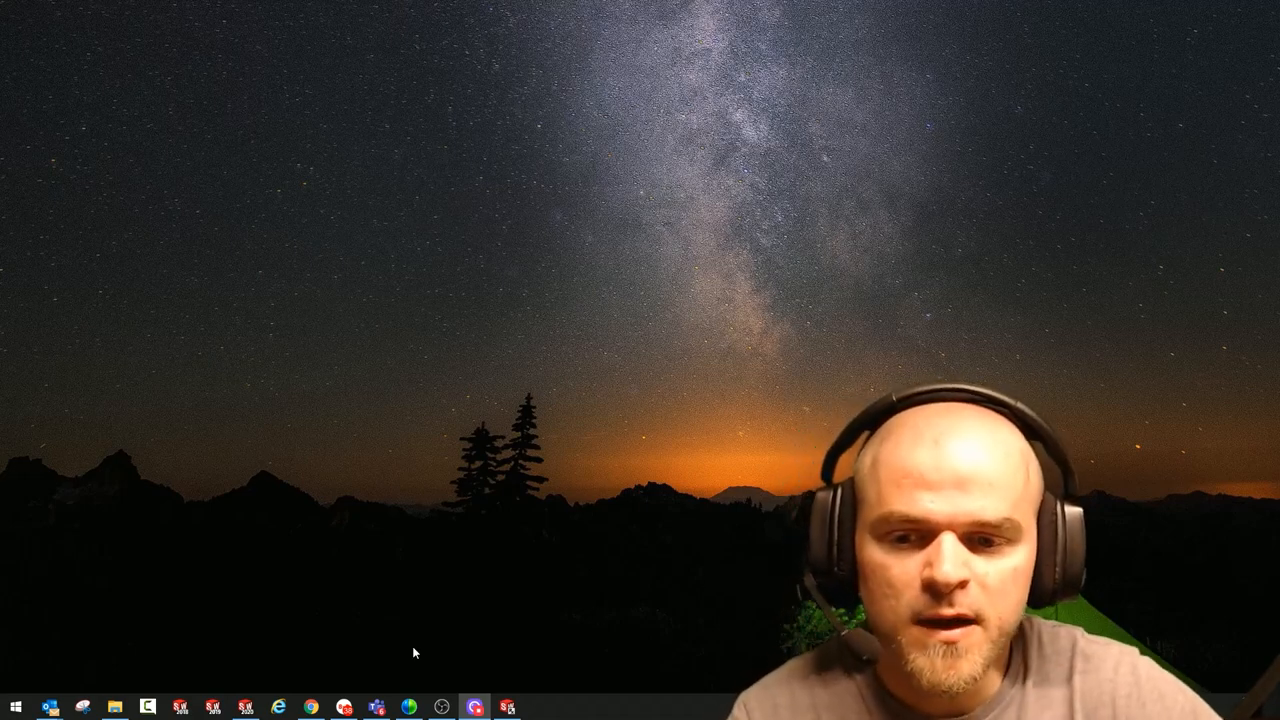
Restore the SOLIDWORKS 2020 window from the taskbar to its empty start screen.
click(246, 706)
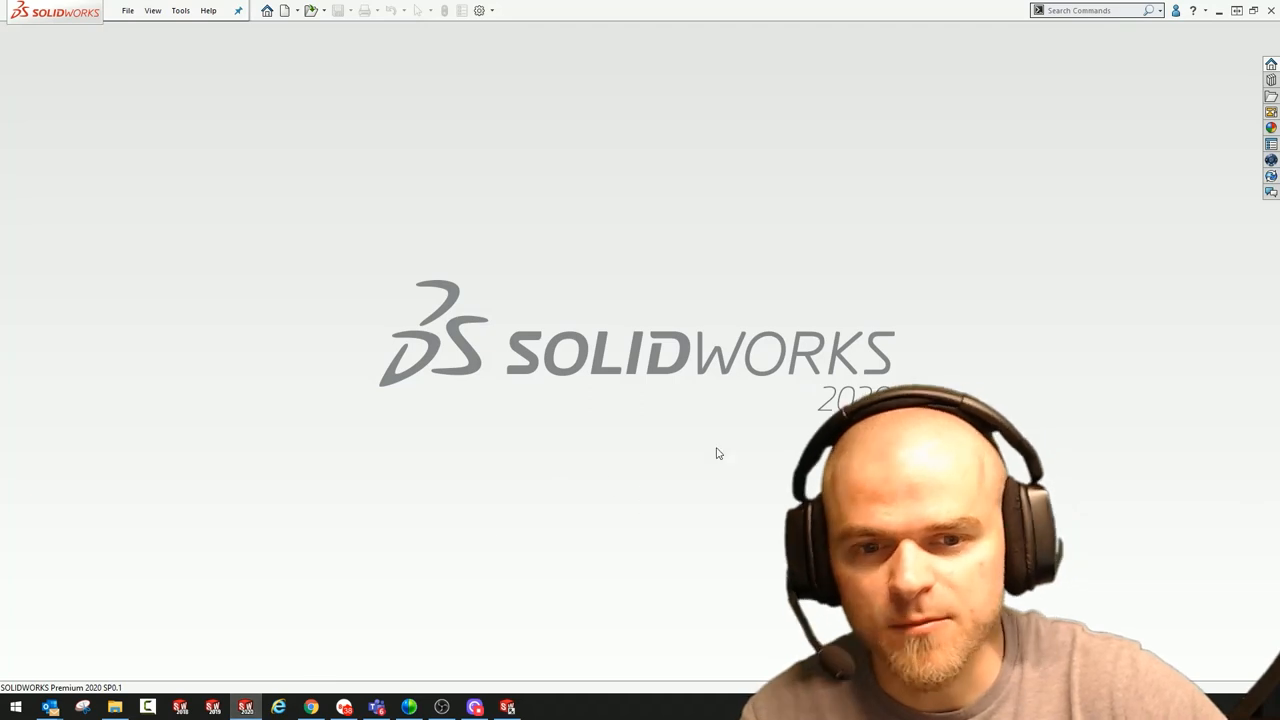
mouse_move(1272, 64)
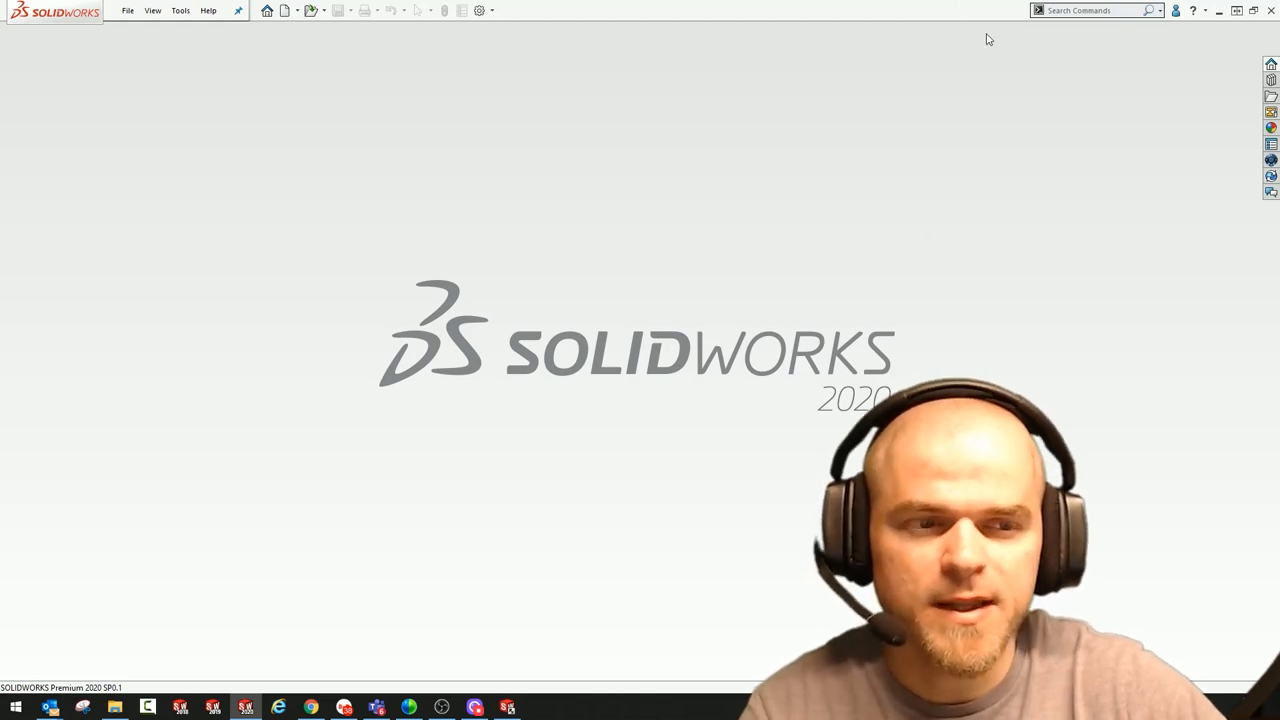
mouse_move(1096, 188)
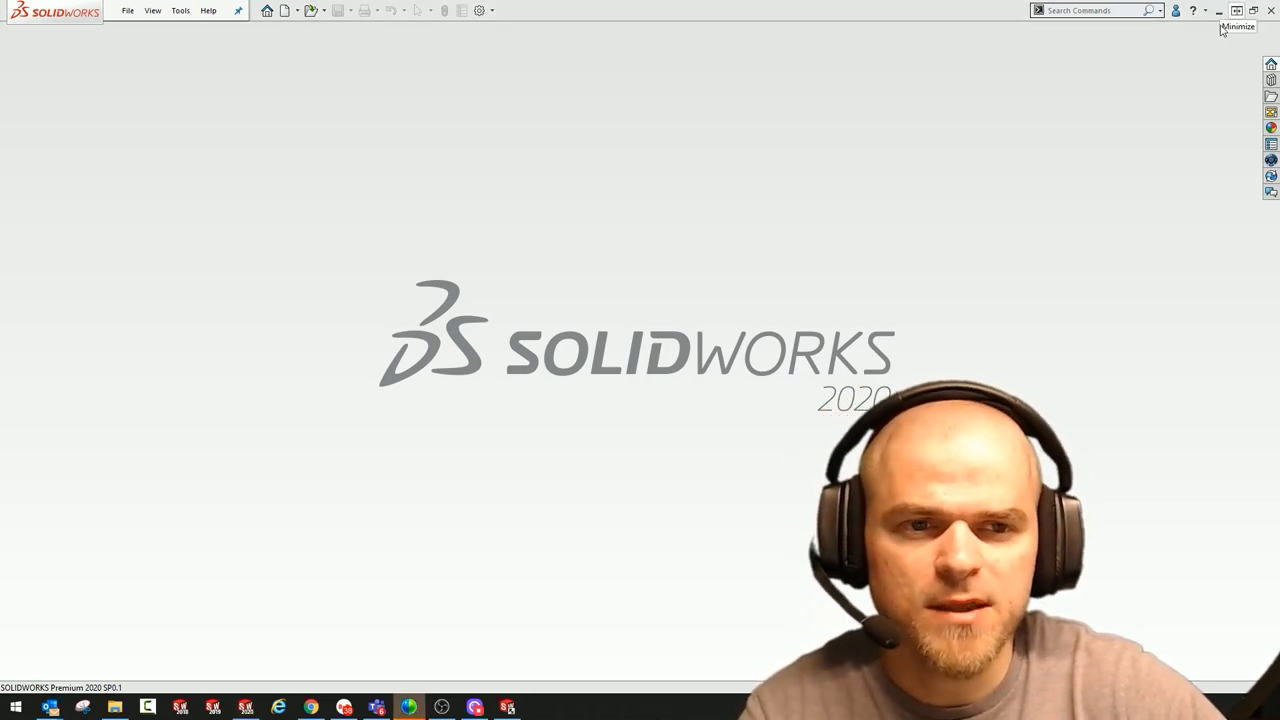
Minimize SOLIDWORKS so only the Windows desktop is showing.
click(1236, 10)
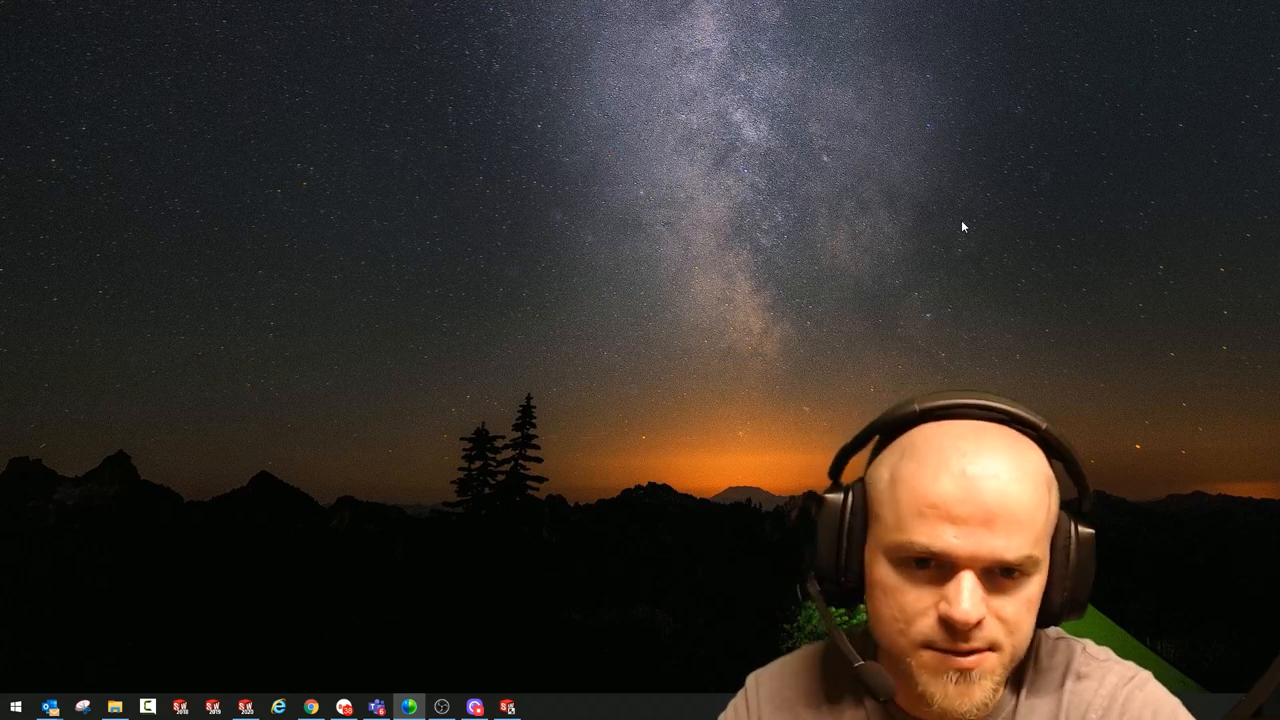
mouse_move(456, 472)
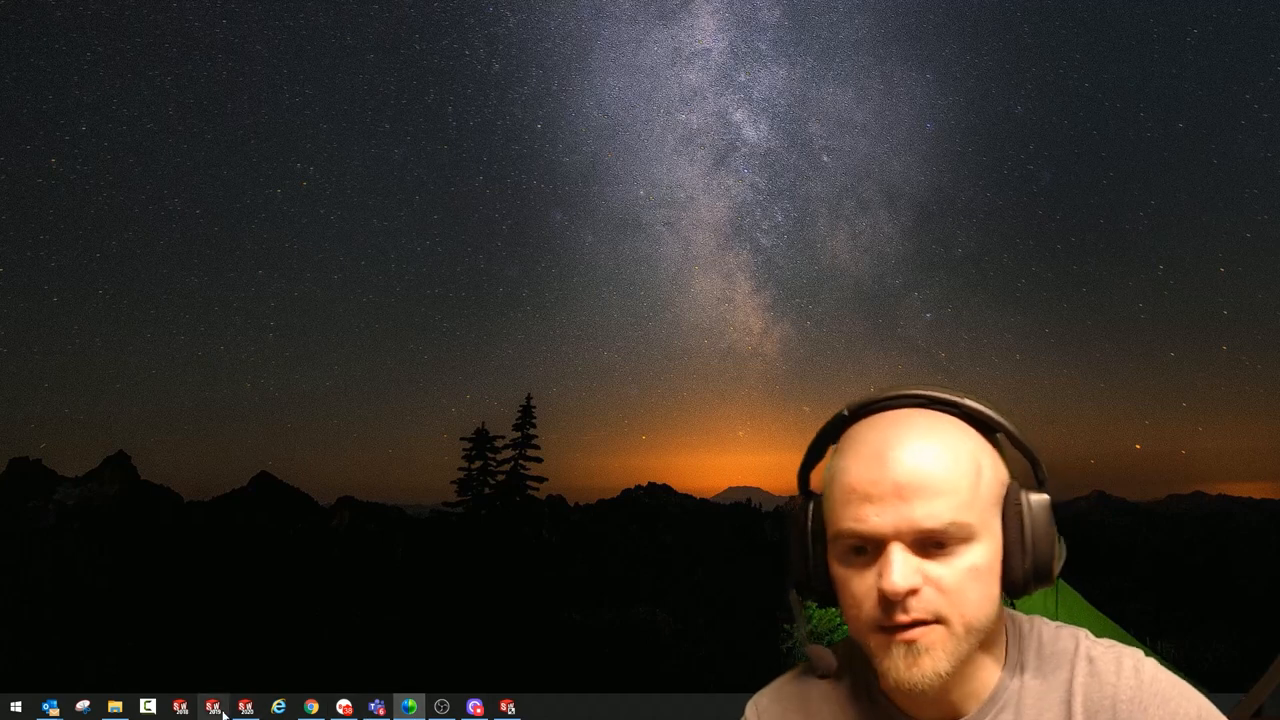
Bring up the SOLIDWORKS 2020 shortcut Properties on Compatibility and centre the dialog.
right_click(246, 708)
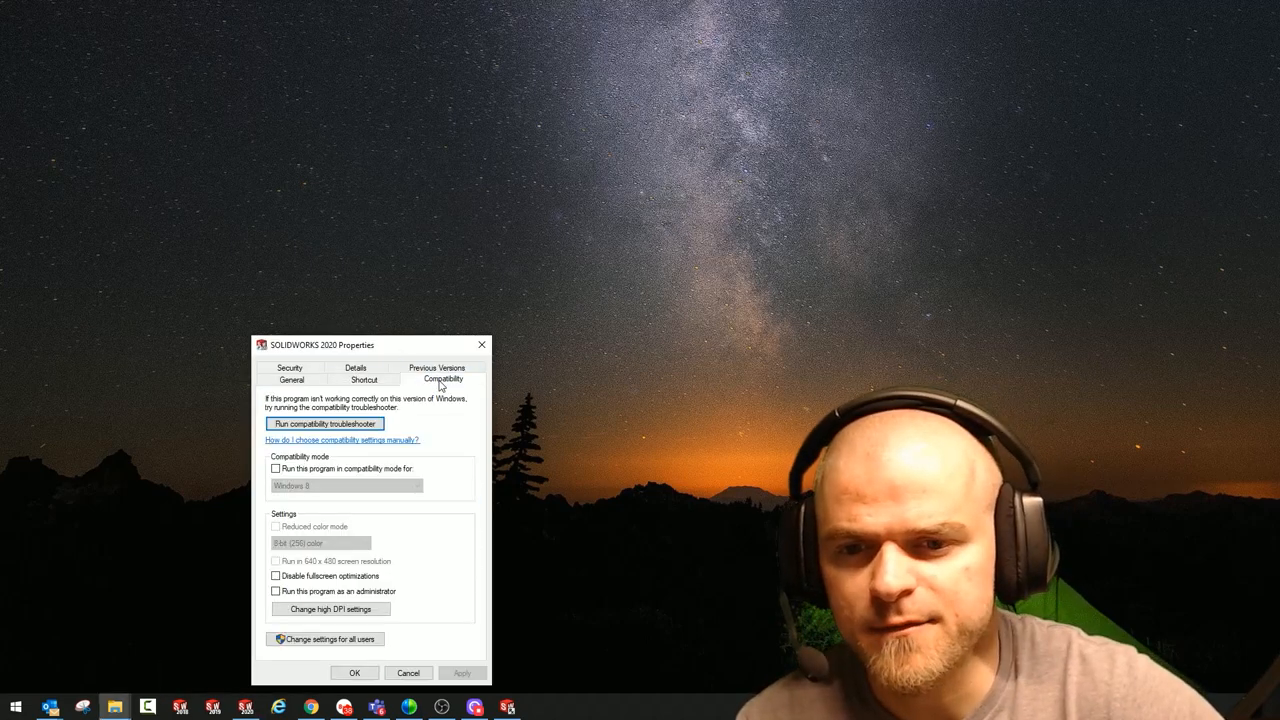
drag(320, 344, 360, 252)
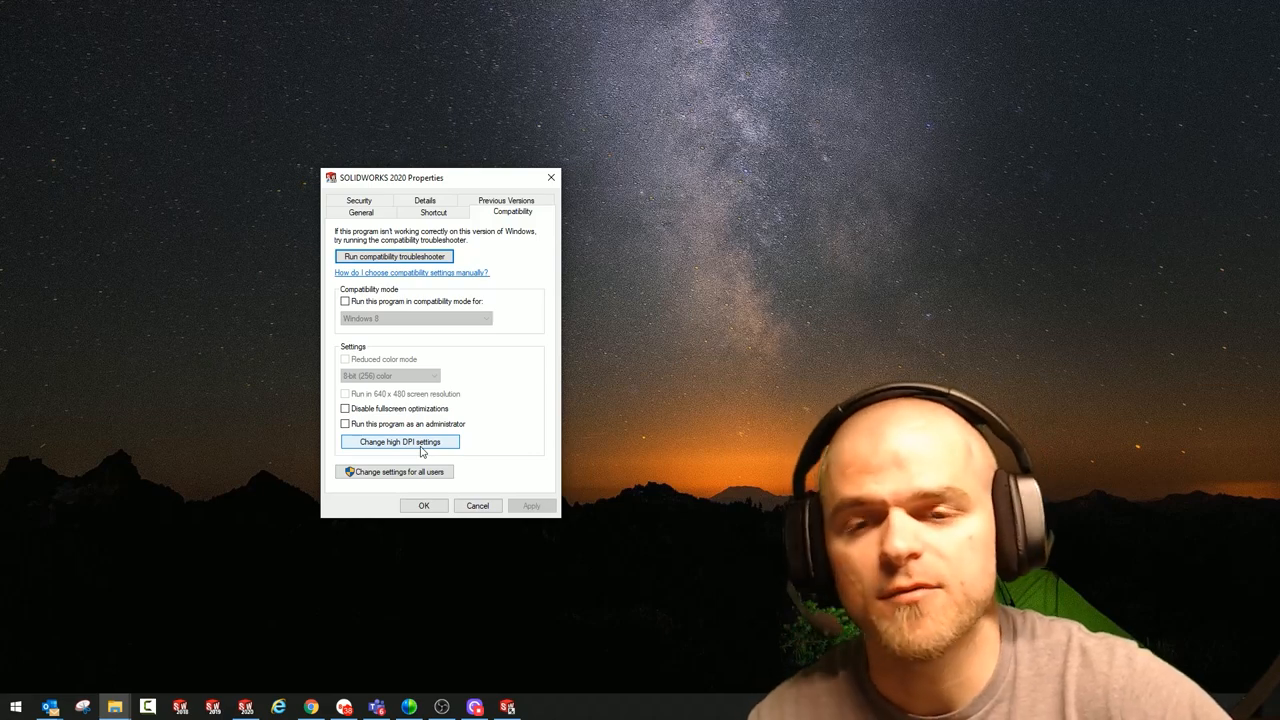
Override high DPI scaling with System performing it, then confirm and close Properties.
click(400, 442)
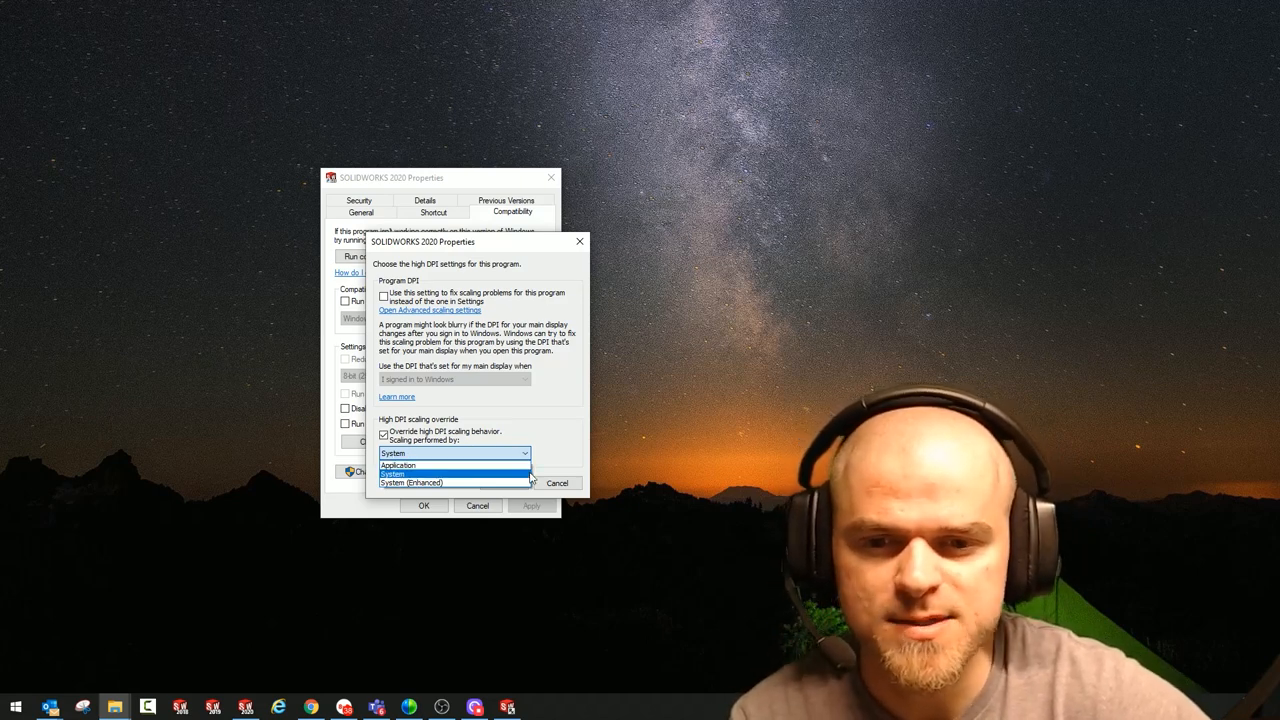
mouse_move(398, 464)
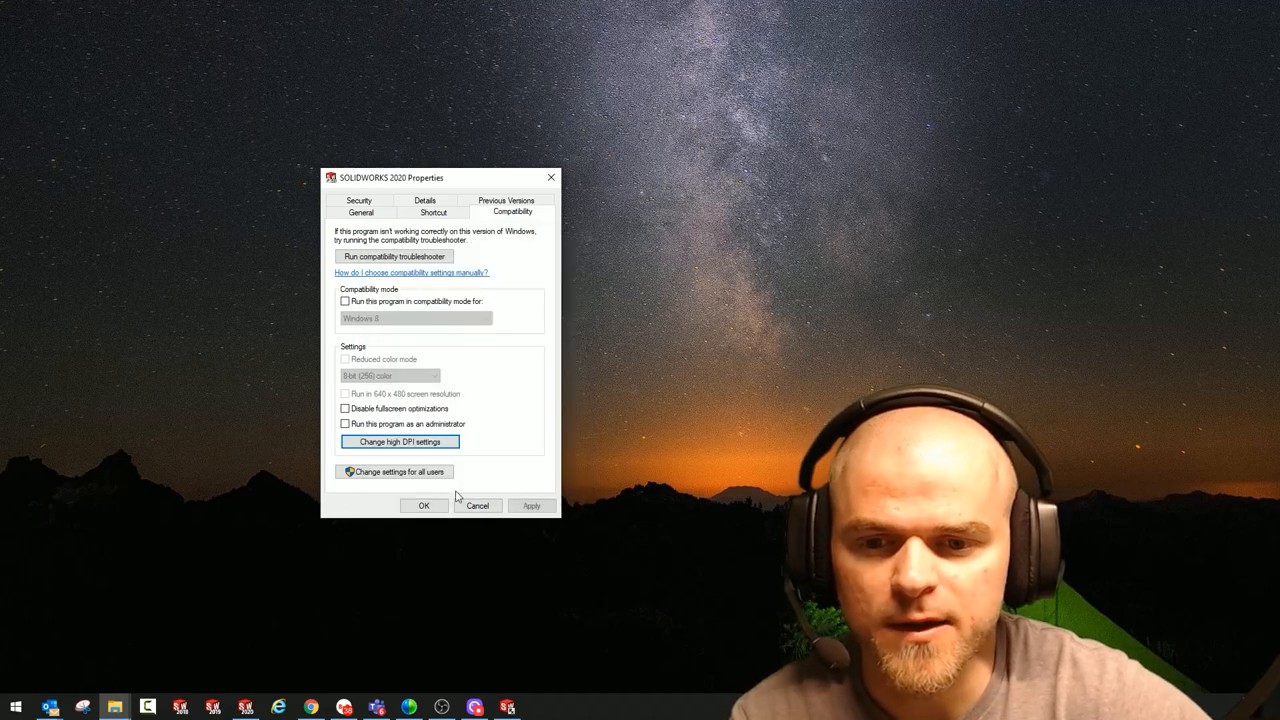
click(424, 504)
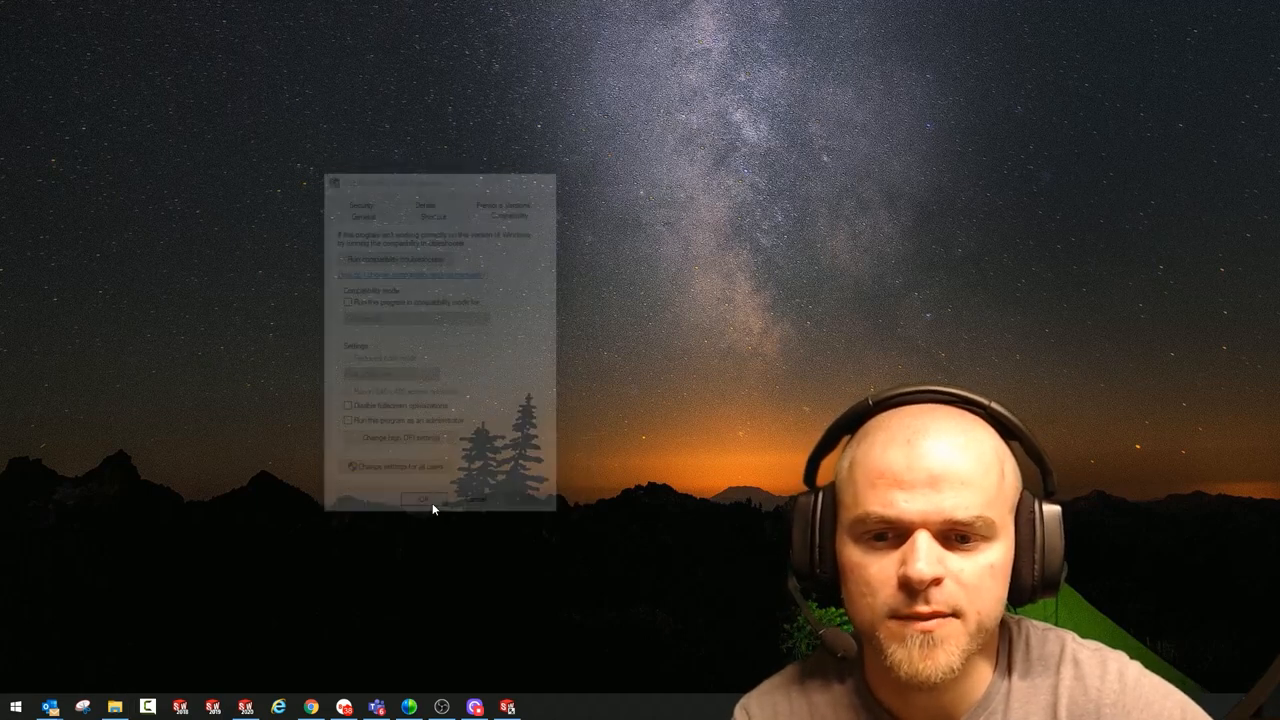
click(412, 498)
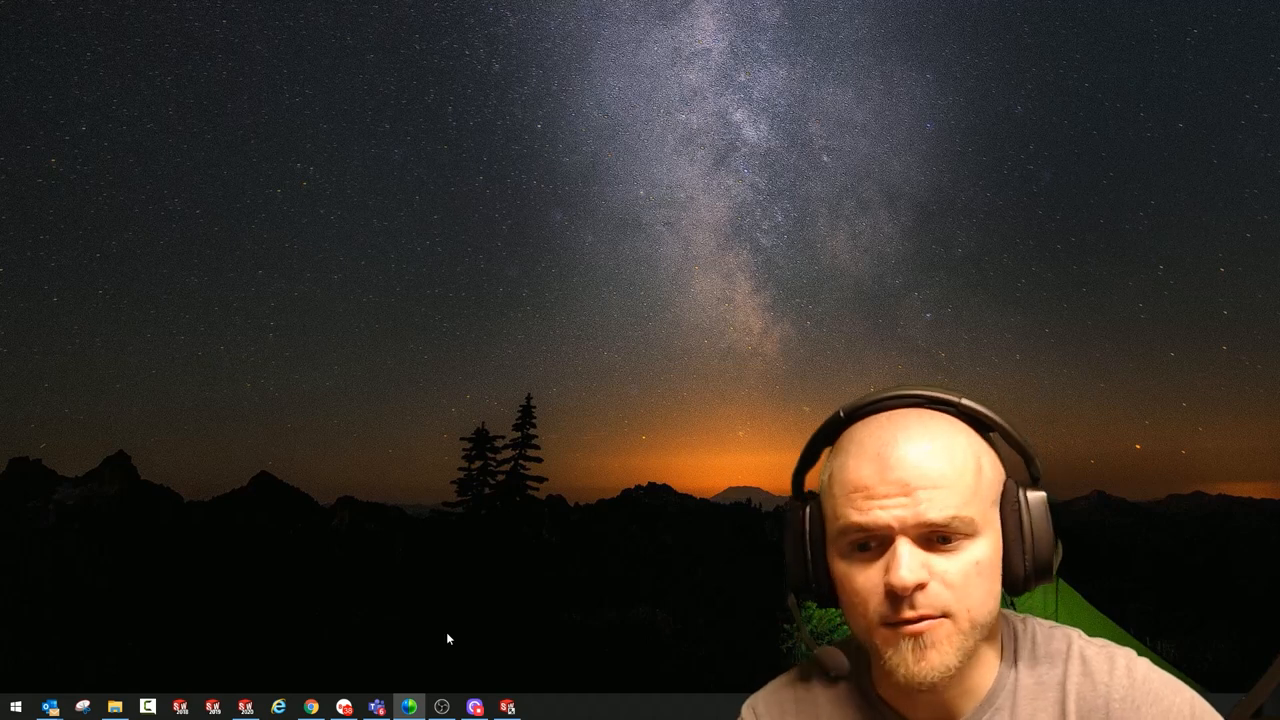